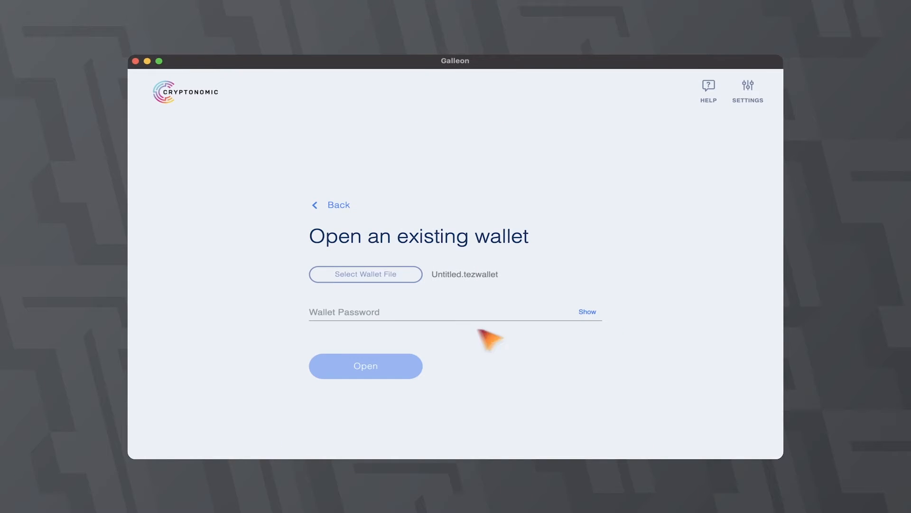
Unlock the Untitled.tezwallet file in Galleon with its password
text(password)
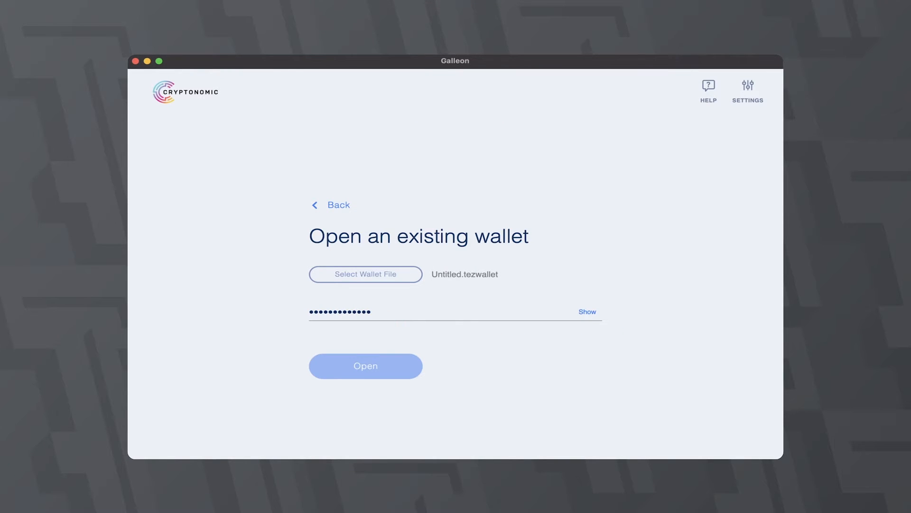
click(366, 366)
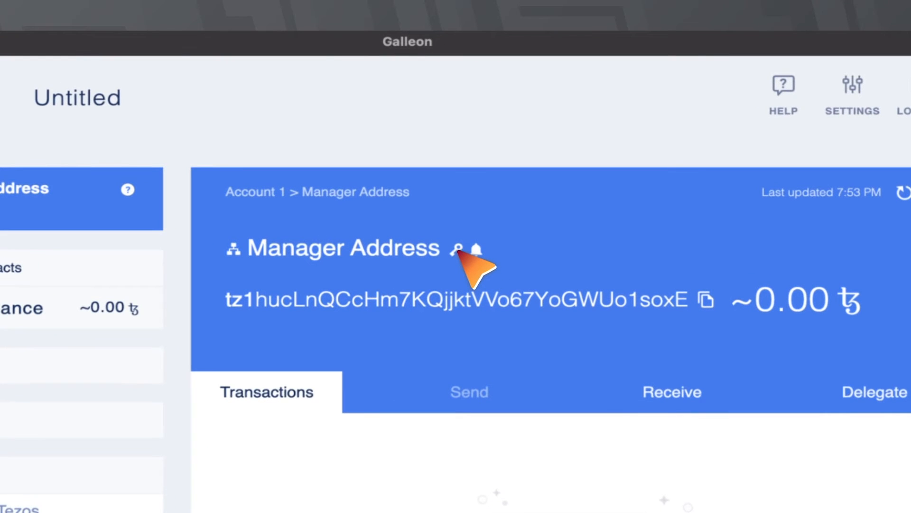
Reveal the Manager Address secret key and copy it to the clipboard
click(459, 248)
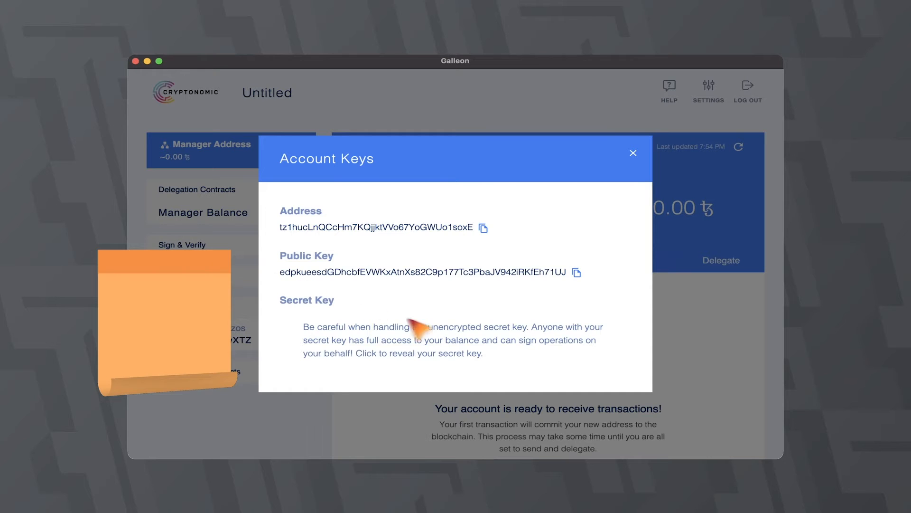
click(395, 339)
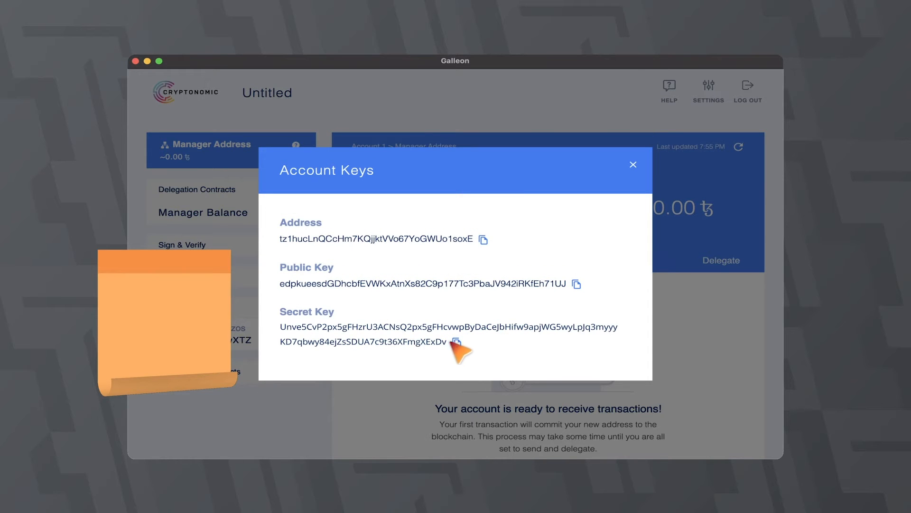
click(458, 342)
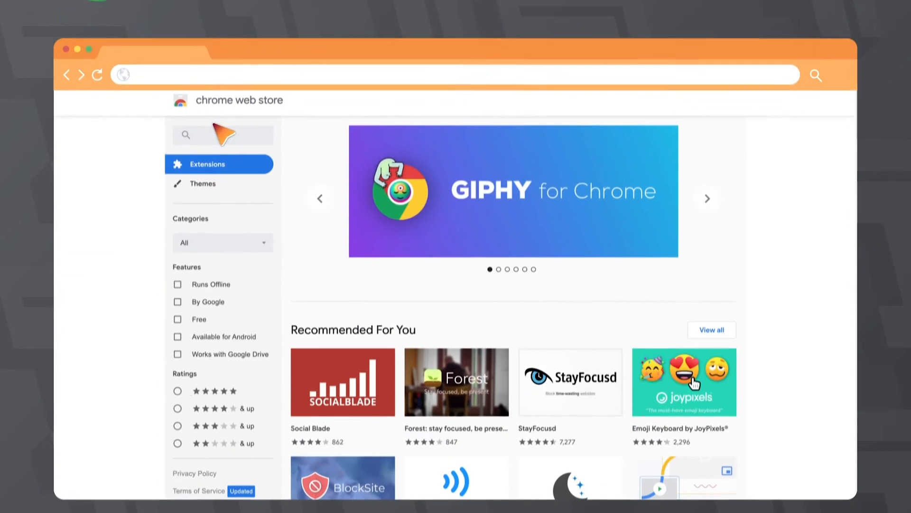
Search the store for 'Temple Wallet' and add the extension to Chrome
text(Temple Wallet)
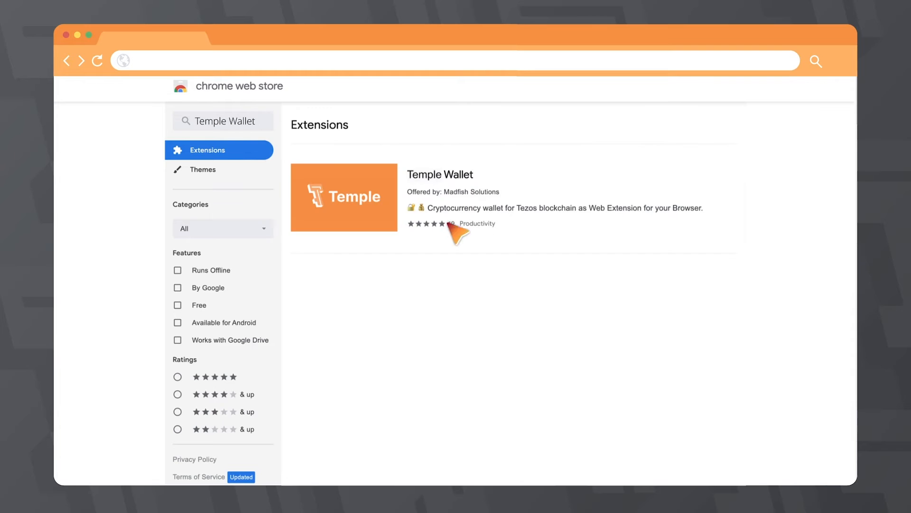
click(656, 154)
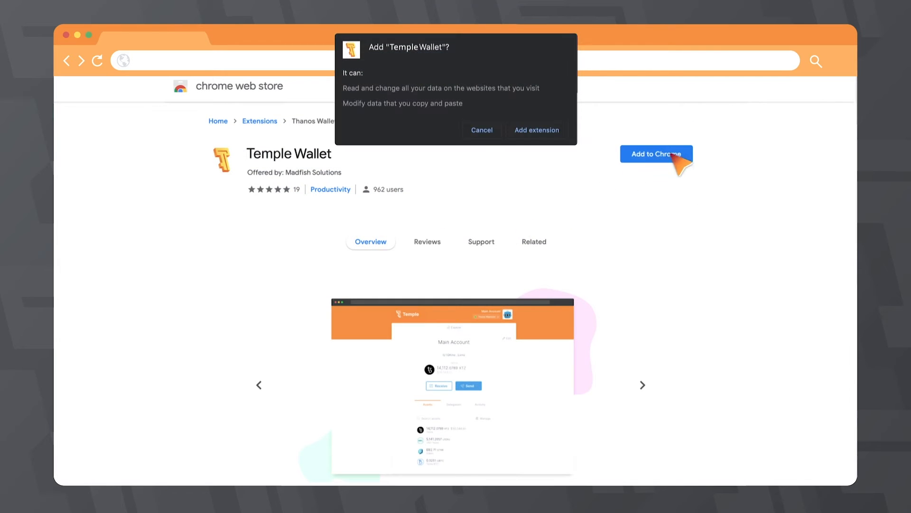
click(535, 130)
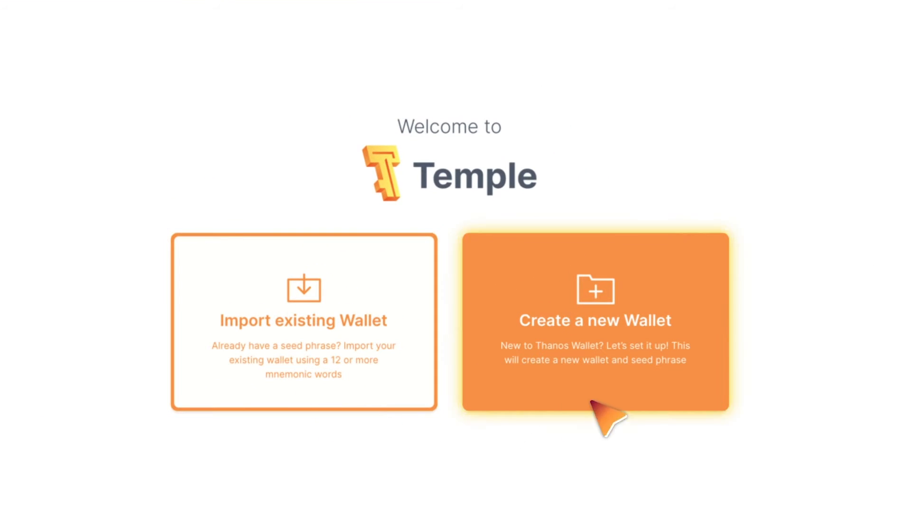
Import the wallet from the twelve-word seed phrase, accept the terms, and create it
click(304, 321)
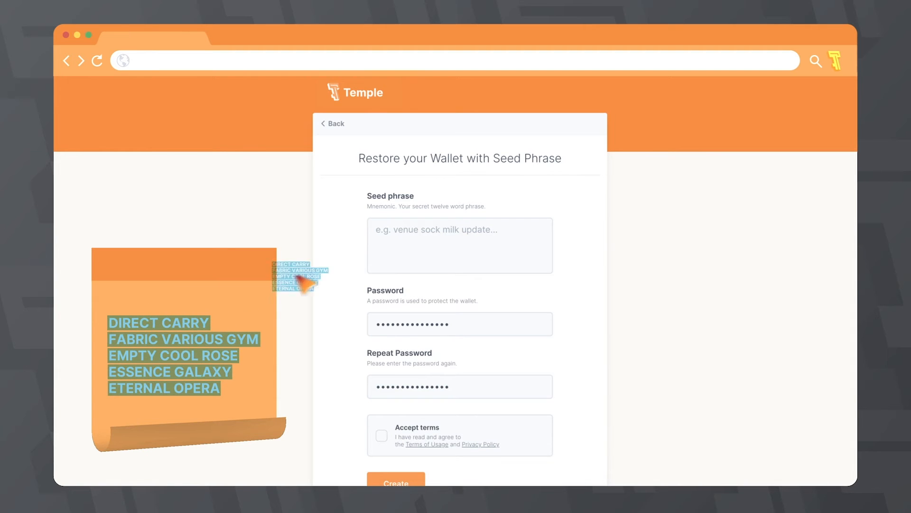
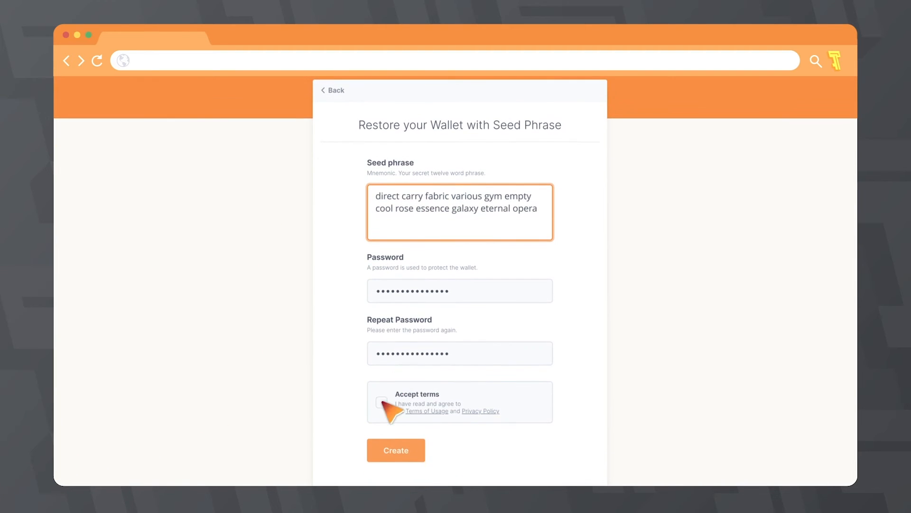
click(383, 401)
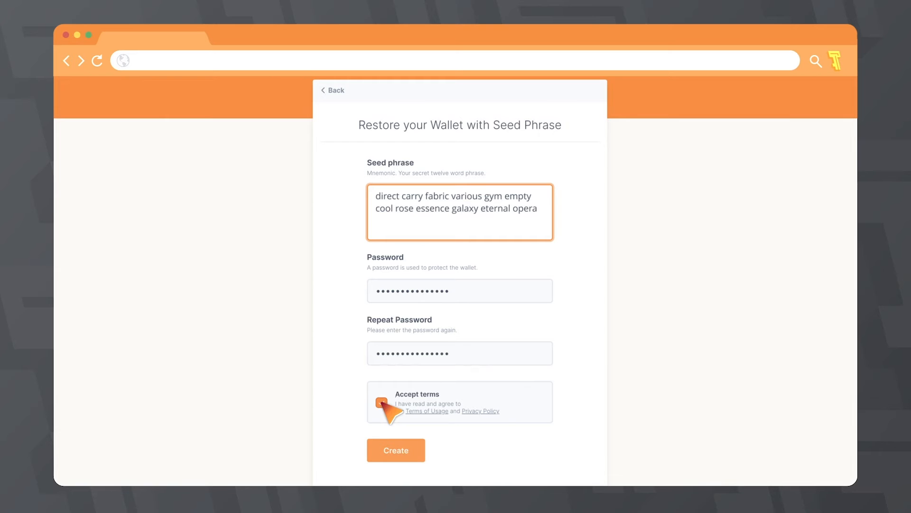
click(382, 402)
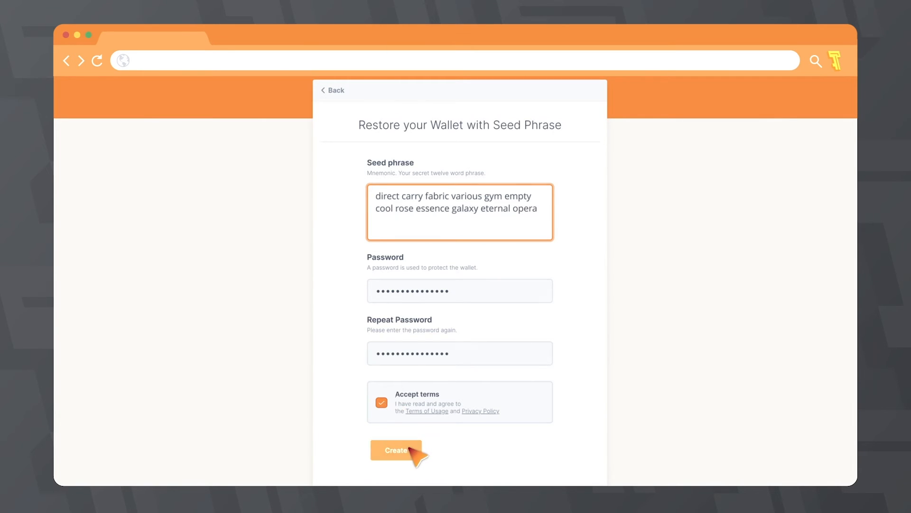
click(396, 450)
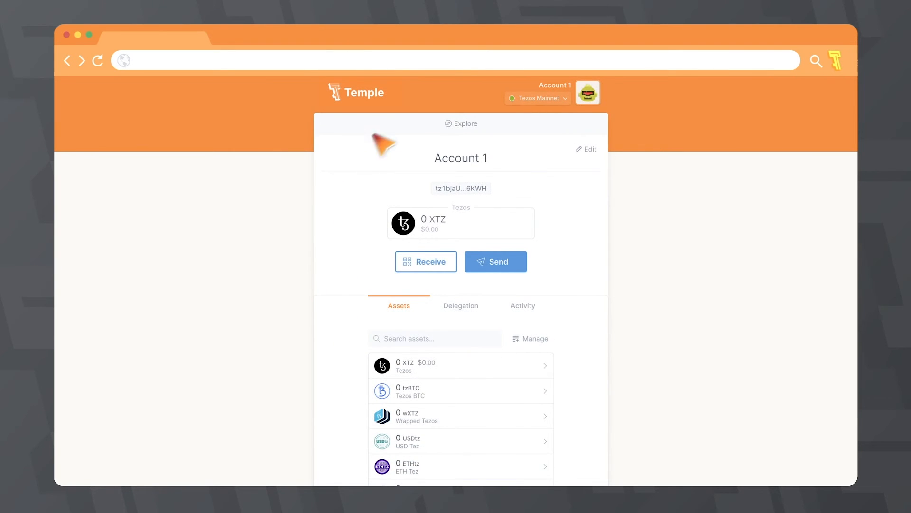
mouse_move(594, 401)
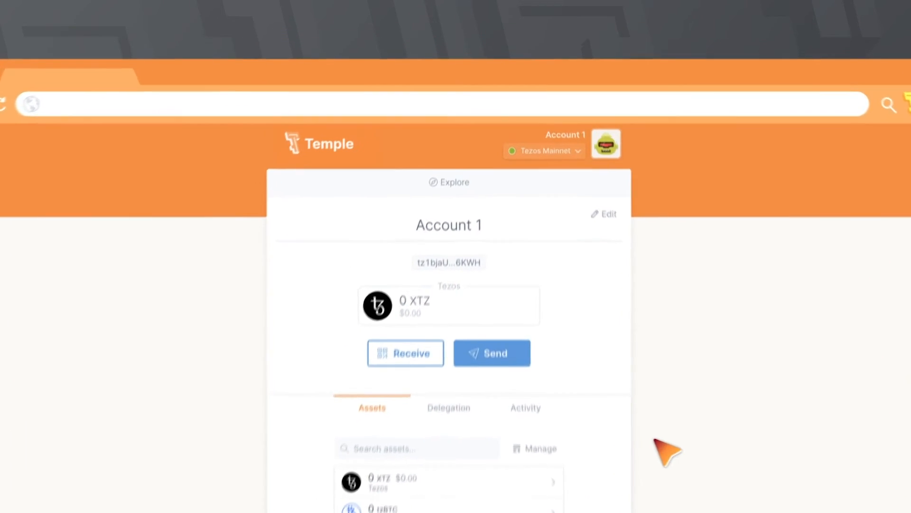
Open the Import account page from the account avatar menu
click(605, 144)
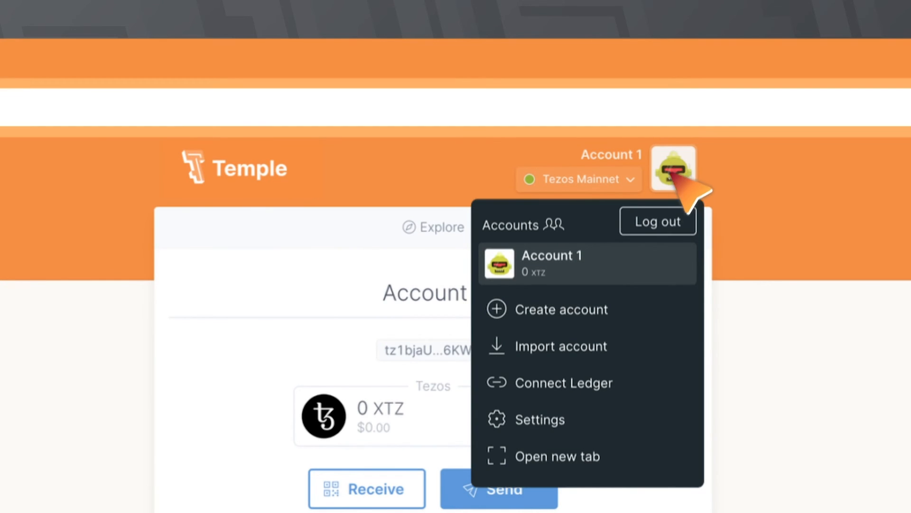
click(561, 346)
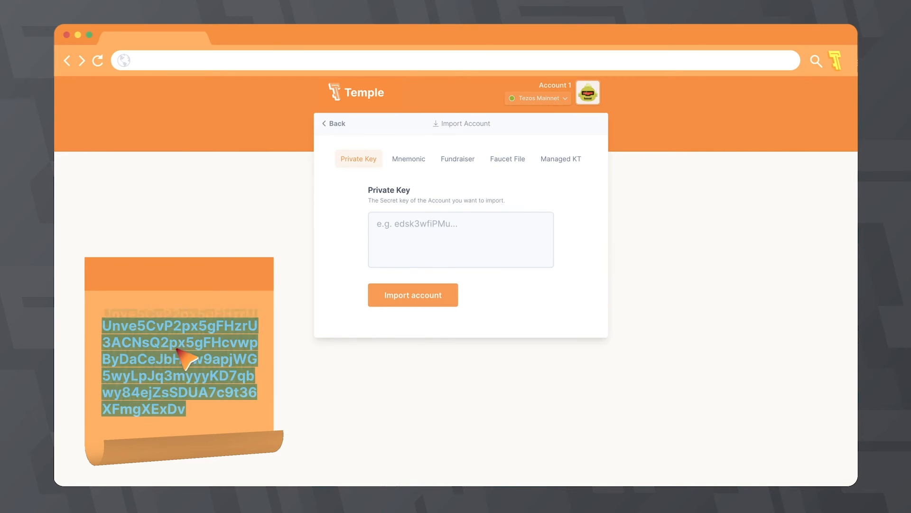
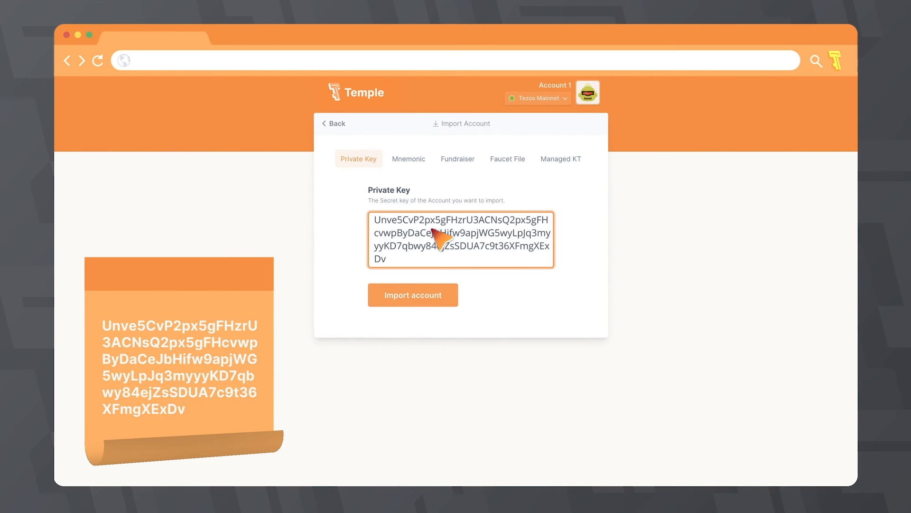
Import the pasted Galleon private key and confirm Account 2 in the accounts list
click(412, 294)
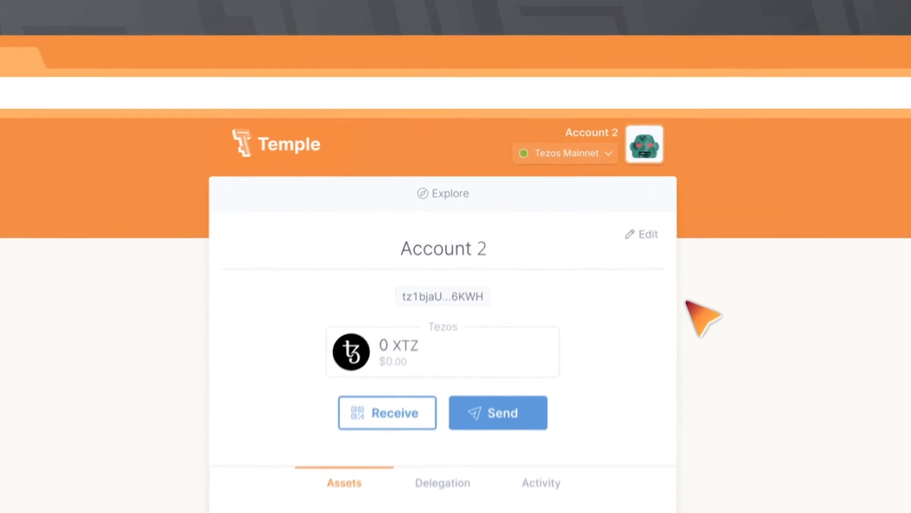
click(643, 143)
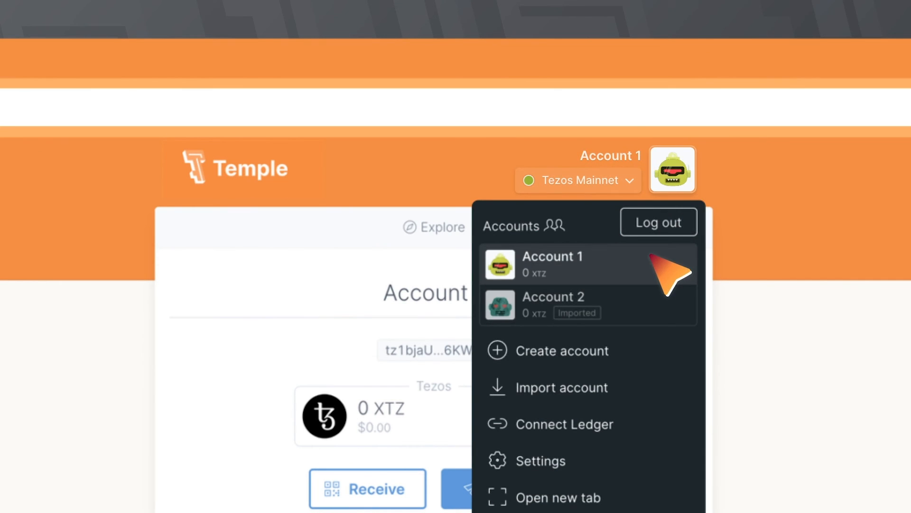